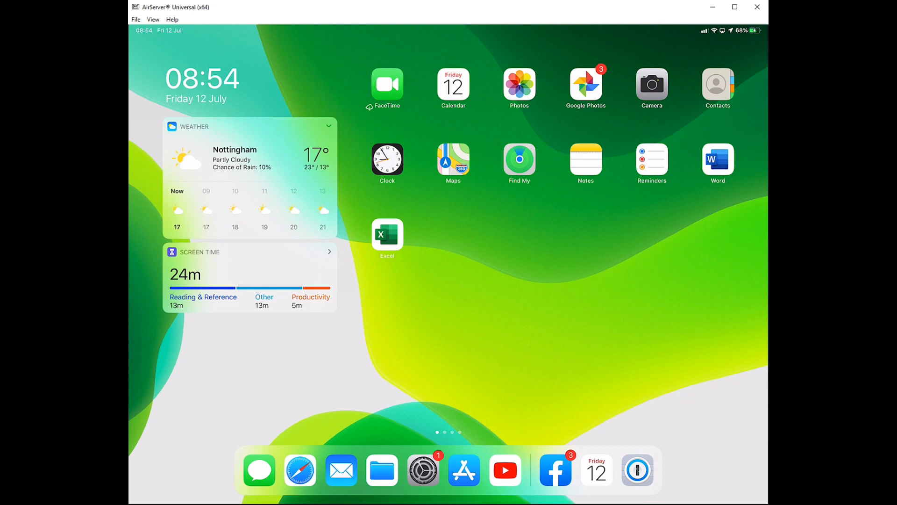
# Go to the Bluetooth page of Settings, where Designer Mouse is listed under Other Devices.
pyautogui.click(421, 471)
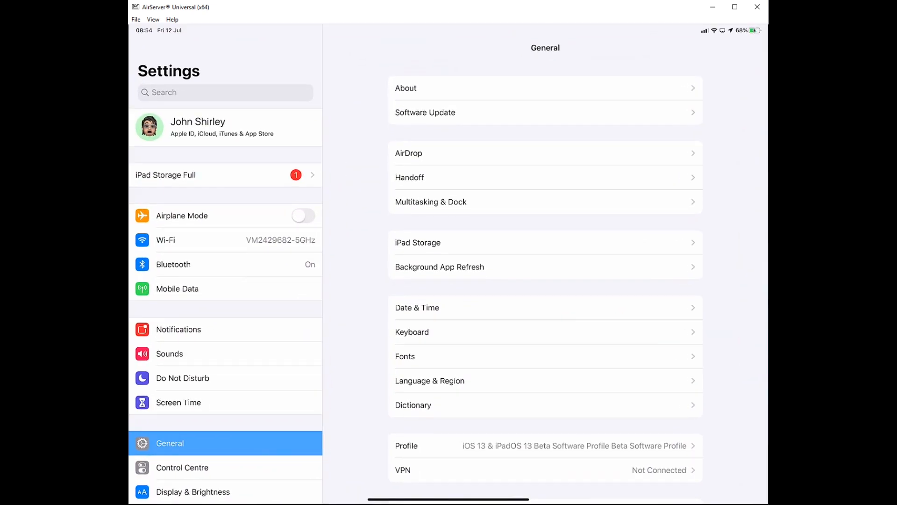
pyautogui.click(191, 263)
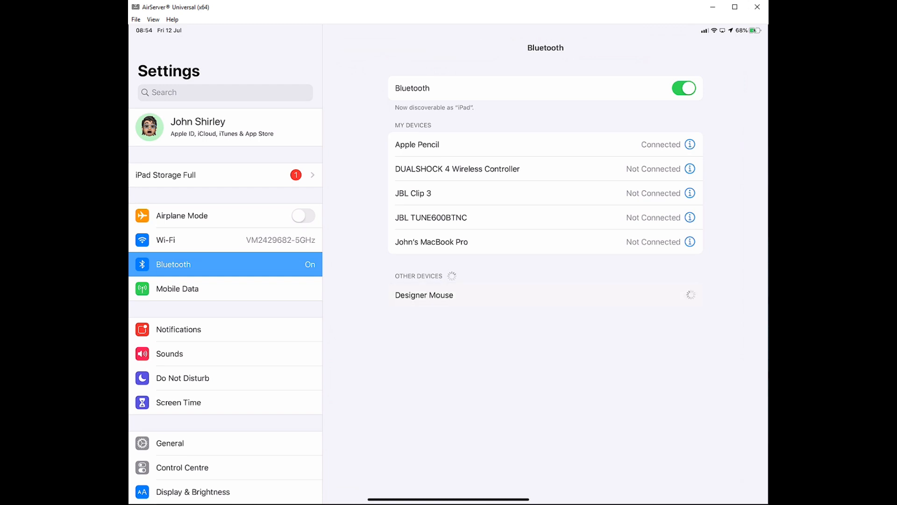
# Pair the Designer Mouse, confirming the Bluetooth Pairing Request so it shows Connected.
pyautogui.click(424, 294)
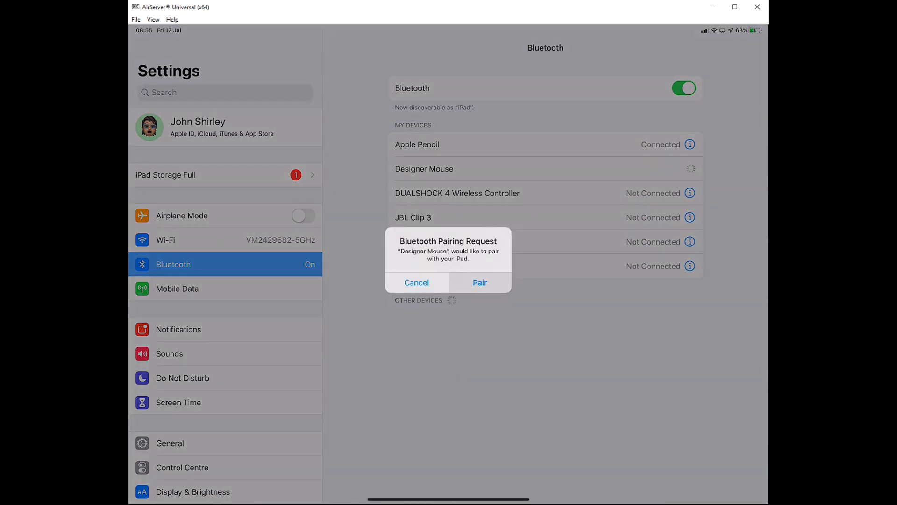
pyautogui.click(480, 283)
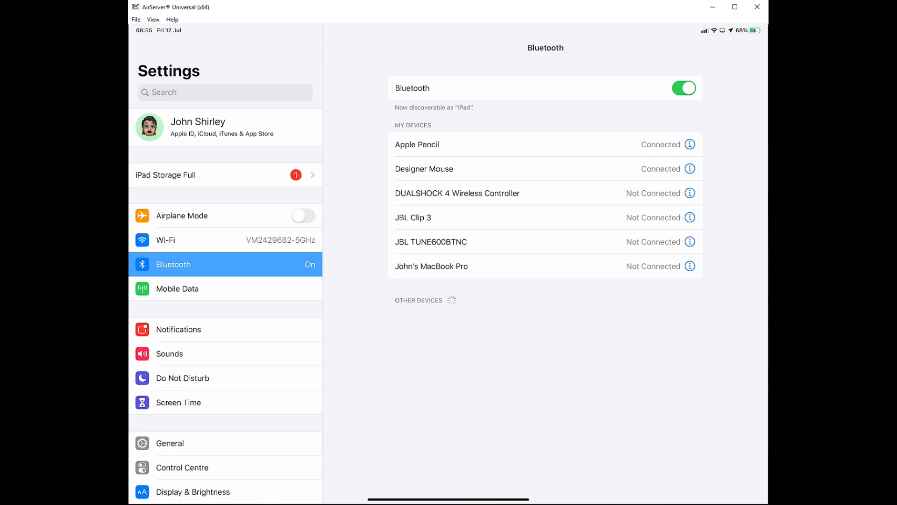
# Navigate to Accessibility → Touch → AssistiveTouch, which is still switched off.
pyautogui.scroll(-3)
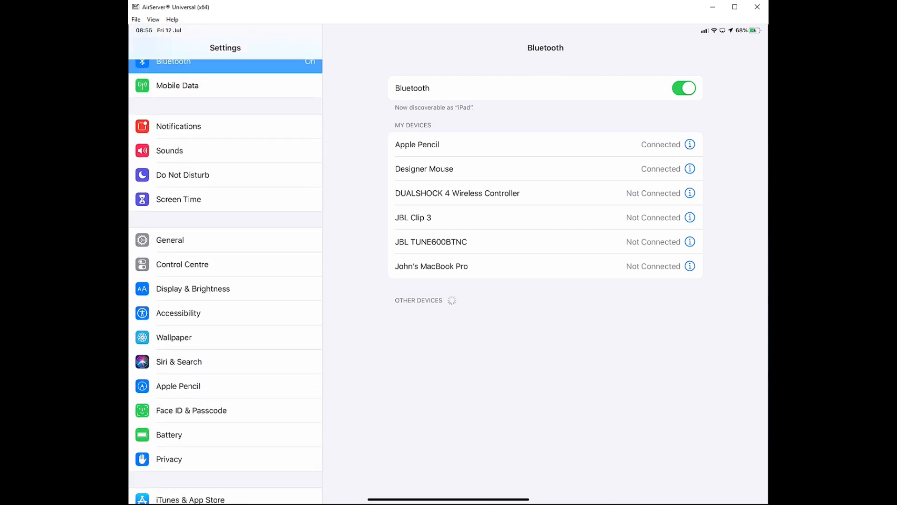
pyautogui.click(178, 313)
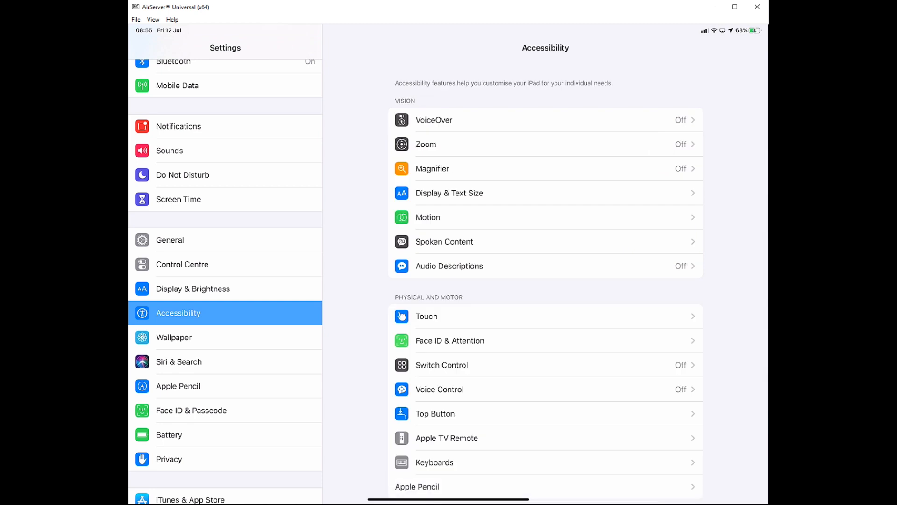
pyautogui.scroll(-3)
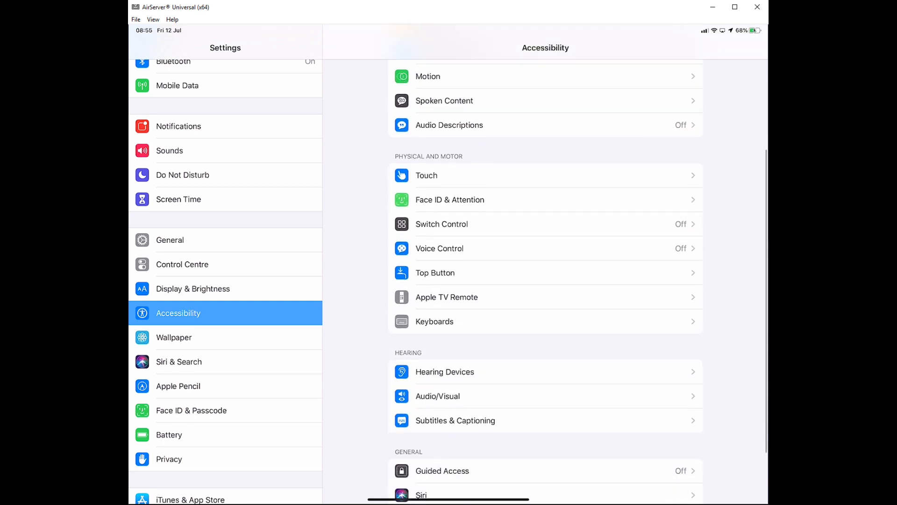
pyautogui.click(426, 176)
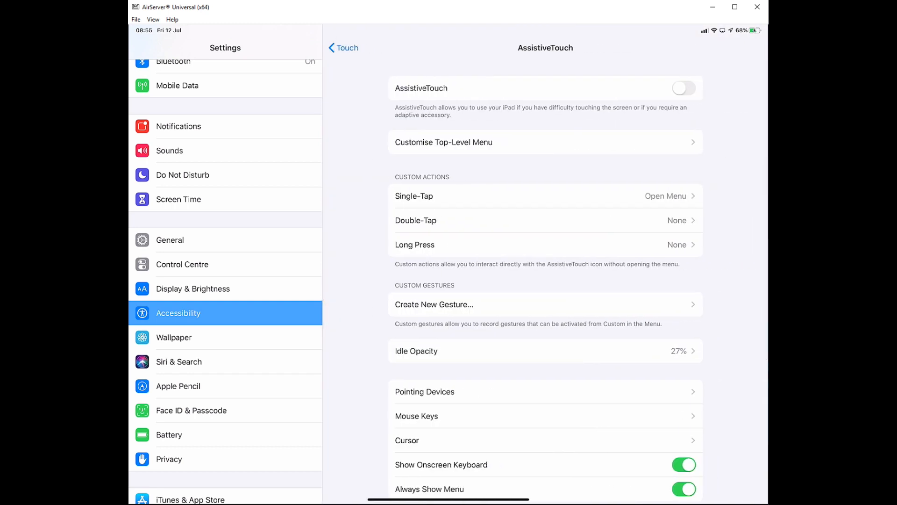
# Switch AssistiveTouch on so its floating menu button appears on screen.
pyautogui.click(684, 88)
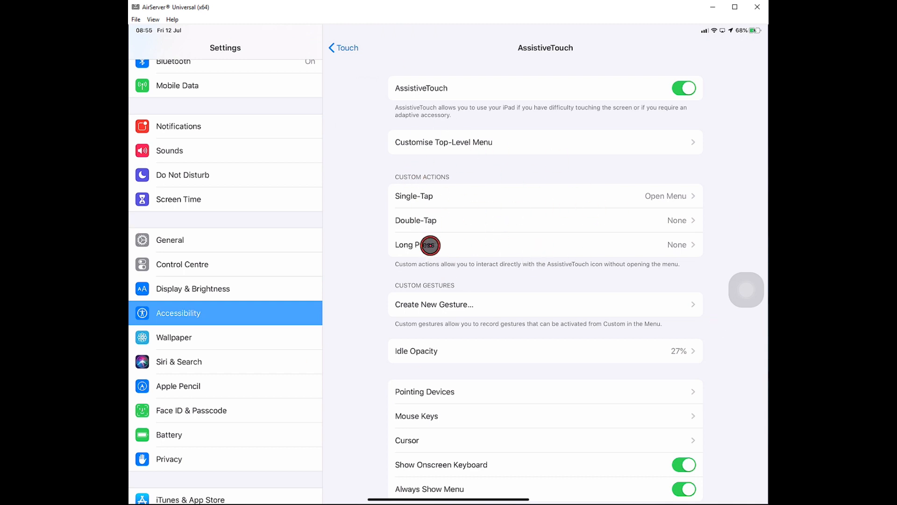
pyautogui.scroll(-3)
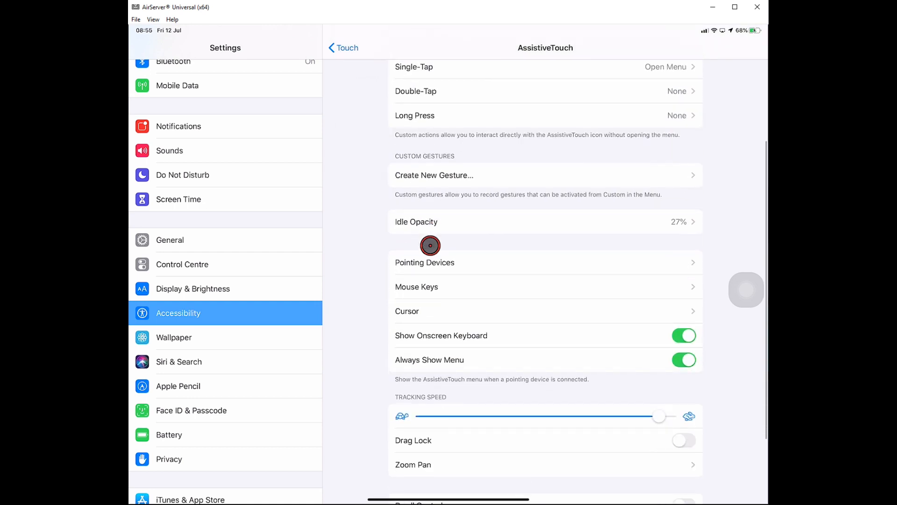
# Lower the Tracking Speed slider from near maximum to about its midpoint.
pyautogui.moveTo(657, 416); pyautogui.dragTo(599, 416)
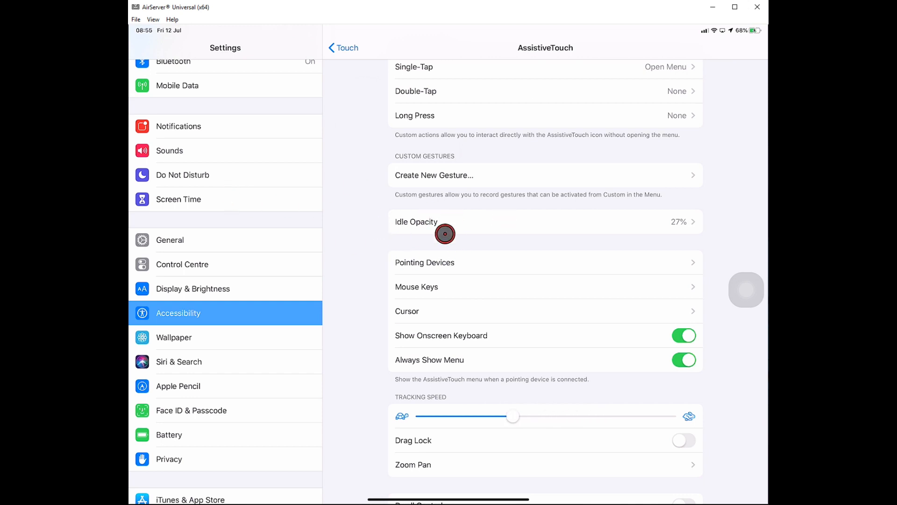
pyautogui.scroll(-3)
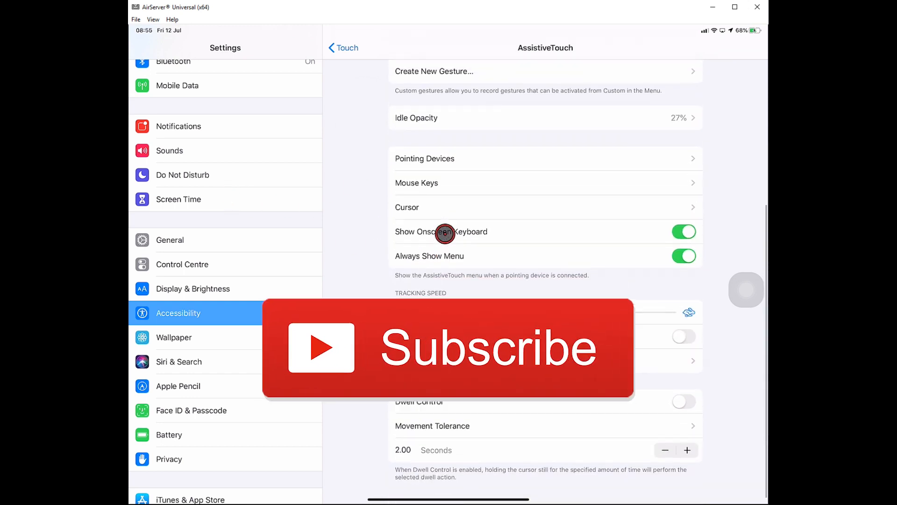